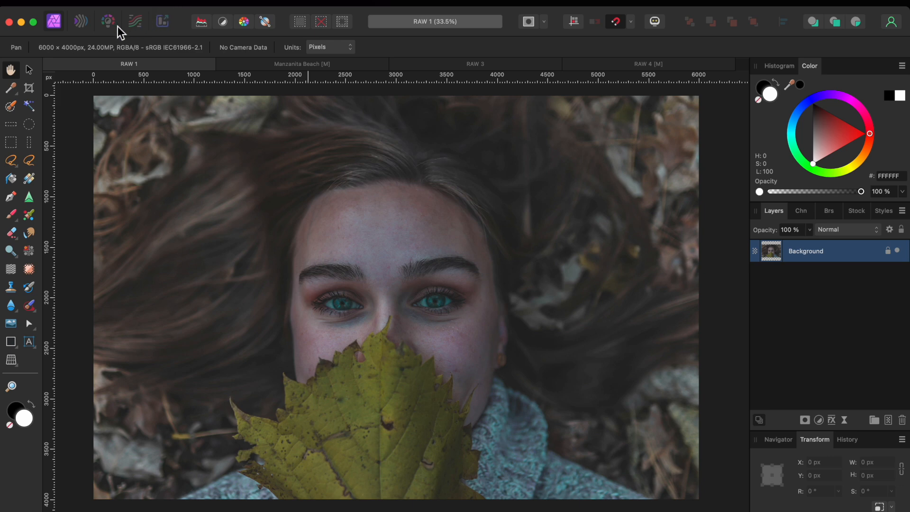
Enter the Develop persona for the leaf portrait RAW and show its Basic adjustments.
{"action": "left_click", "coordinate": [108, 22]}
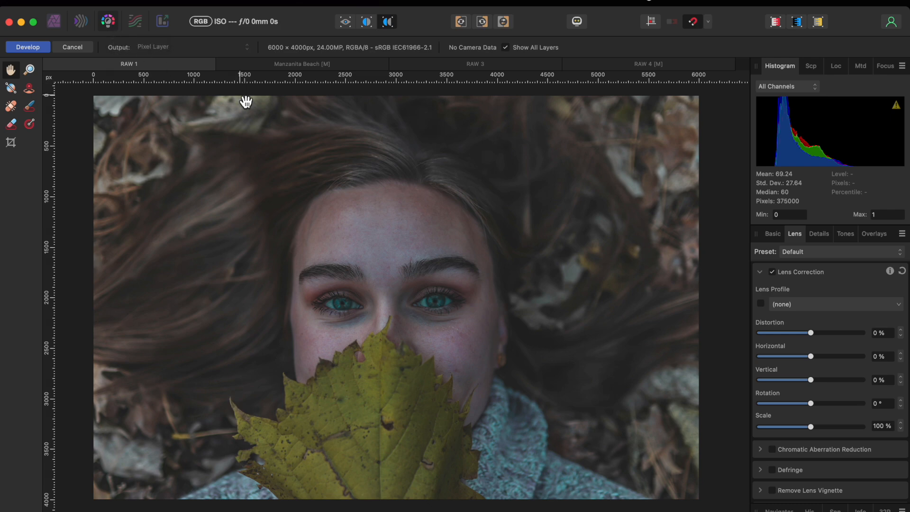
{"action": "mouse_move", "coordinate": [785, 264]}
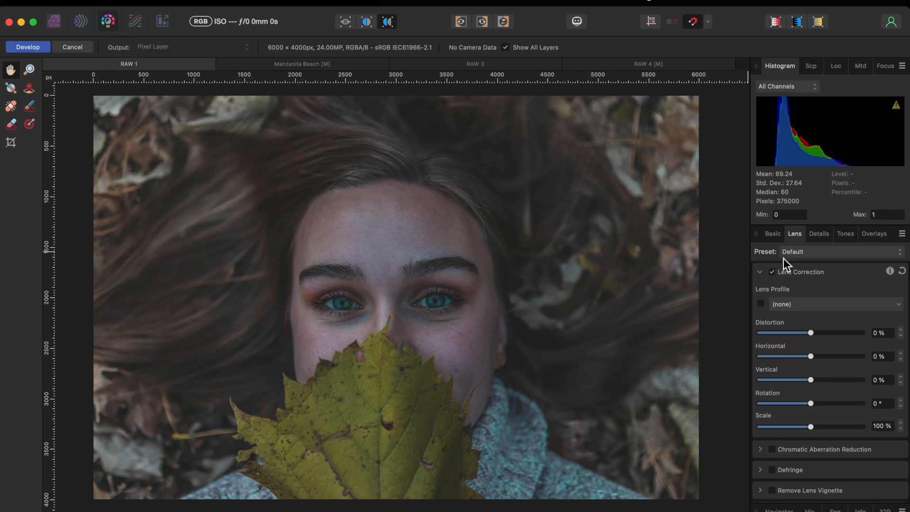
{"action": "left_click", "coordinate": [773, 233]}
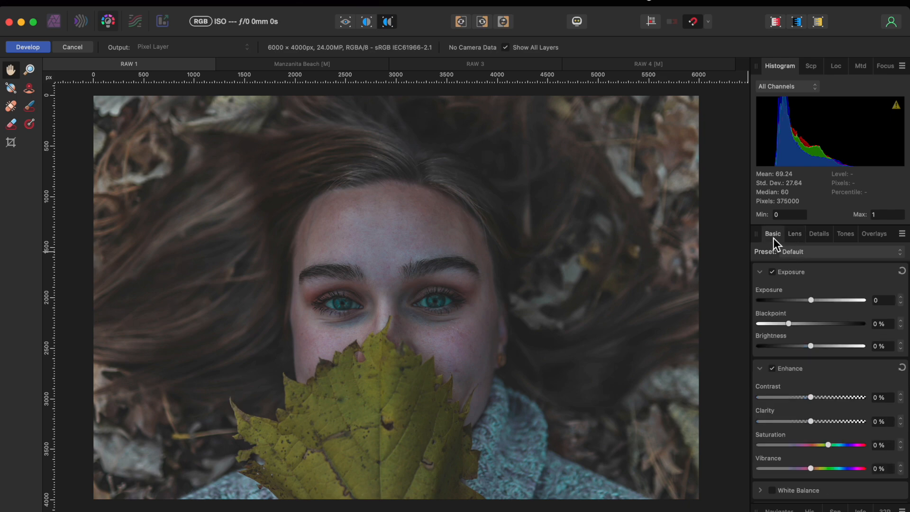
{"action": "mouse_move", "coordinate": [780, 250]}
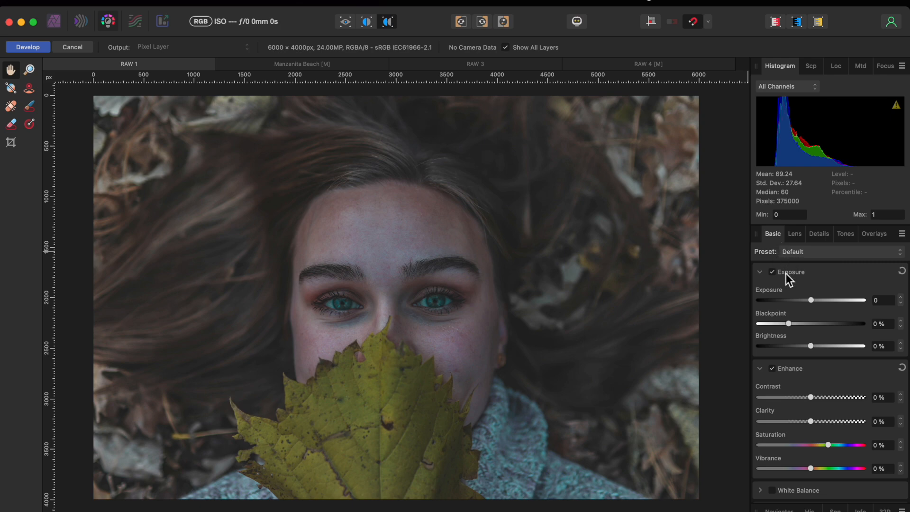
{"action": "mouse_move", "coordinate": [815, 309]}
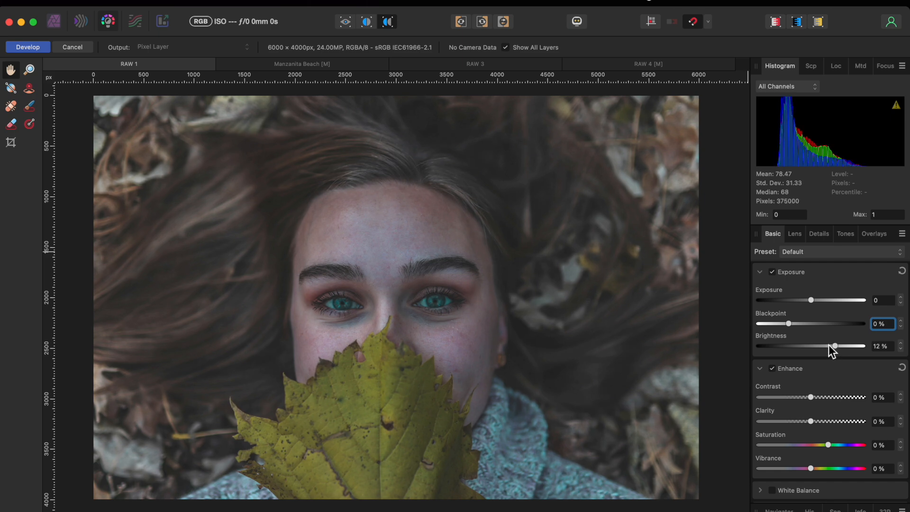
{"action": "mouse_move", "coordinate": [791, 327]}
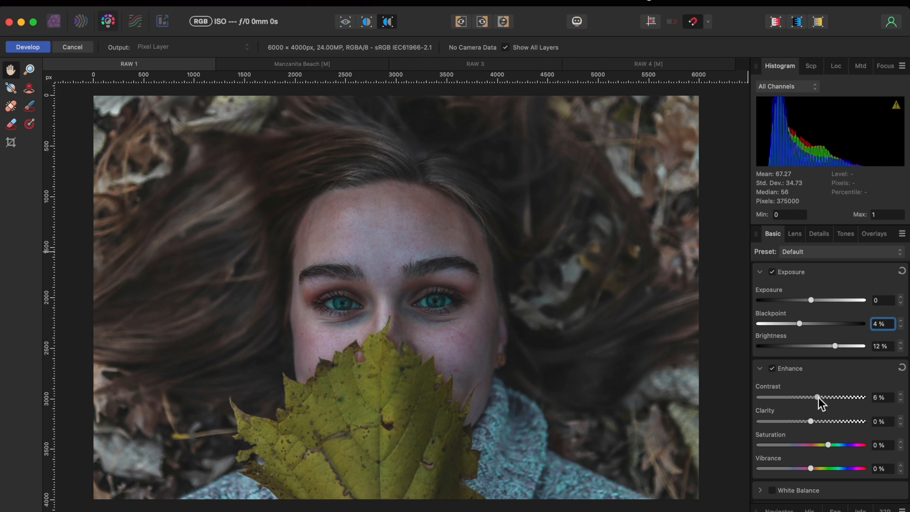
{"action": "mouse_move", "coordinate": [817, 424]}
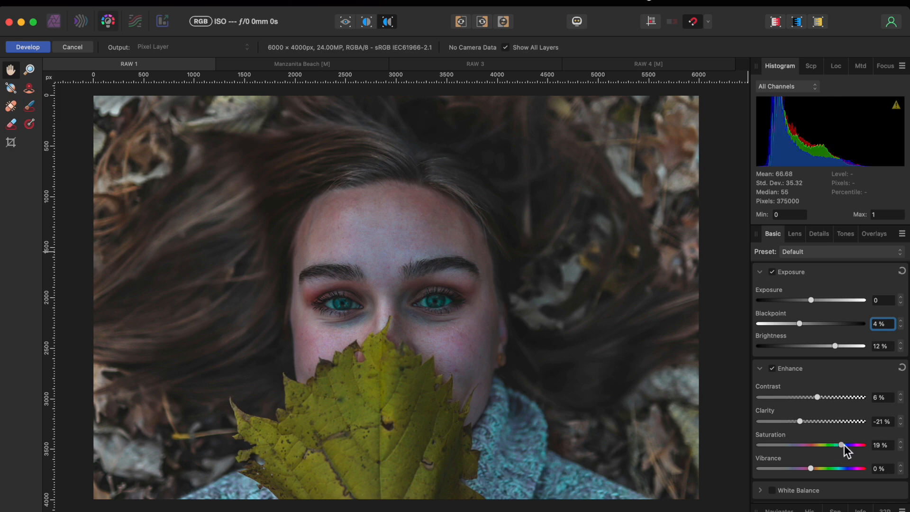
Set Blackpoint 4%, Brightness 12%, Contrast 6%, Clarity -21%, Saturation 19%, Shadows -7%, Highlights -21%.
{"action": "scroll", "scroll_direction": "down", "scroll_amount": 3}
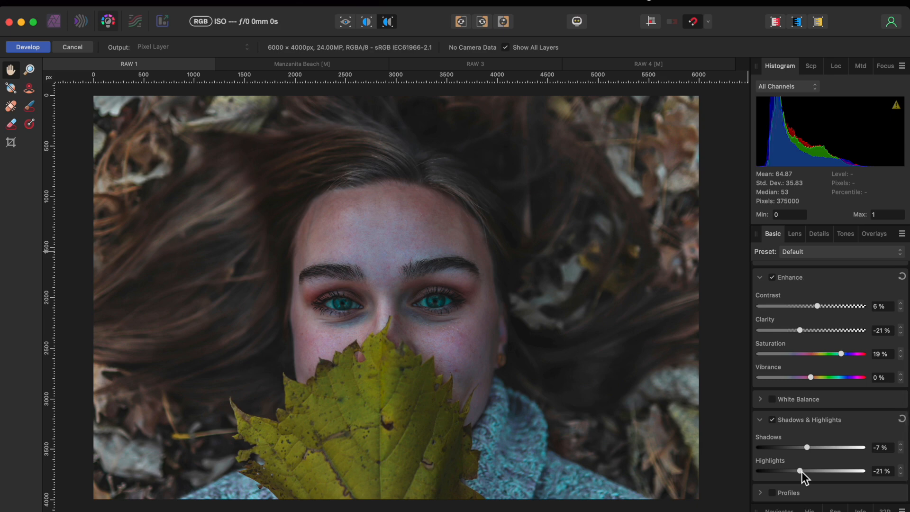
{"action": "mouse_move", "coordinate": [369, 35]}
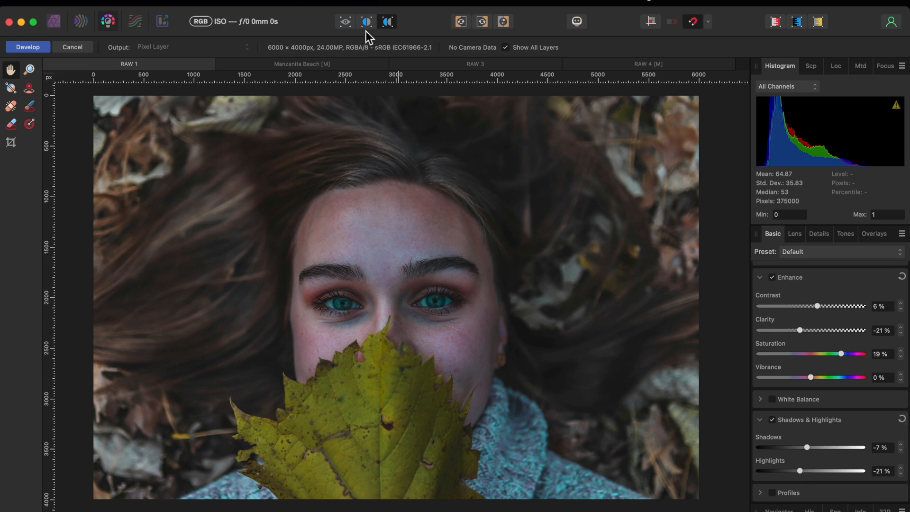
View the portrait in split before/after, then make the Manzanita Beach photo active.
{"action": "left_click", "coordinate": [366, 22]}
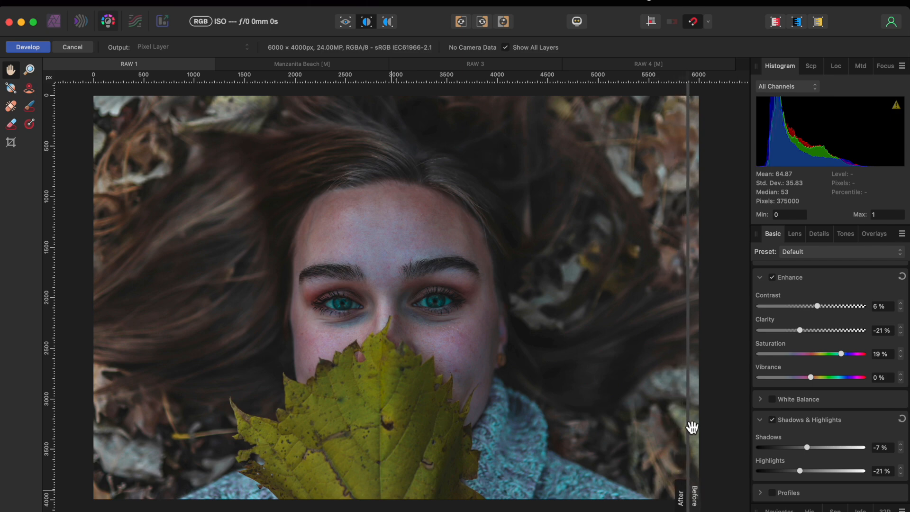
{"action": "mouse_move", "coordinate": [280, 76]}
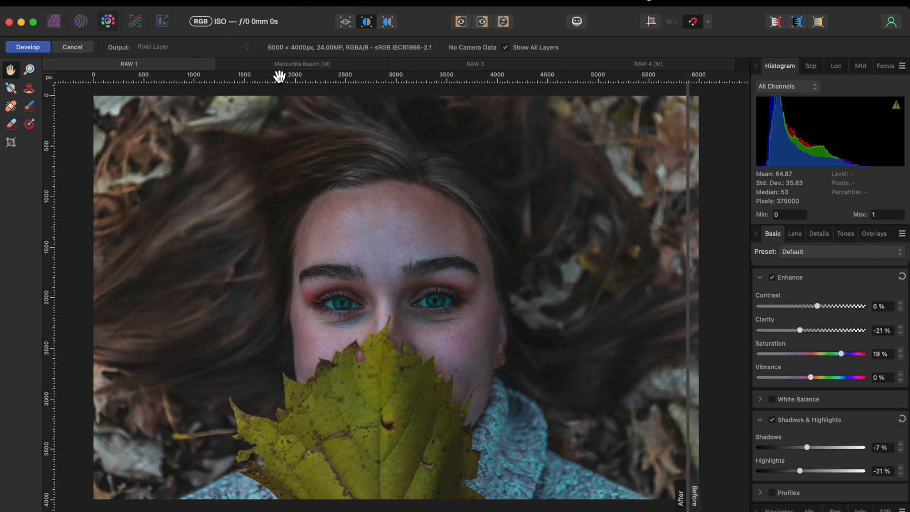
{"action": "left_click", "coordinate": [72, 48]}
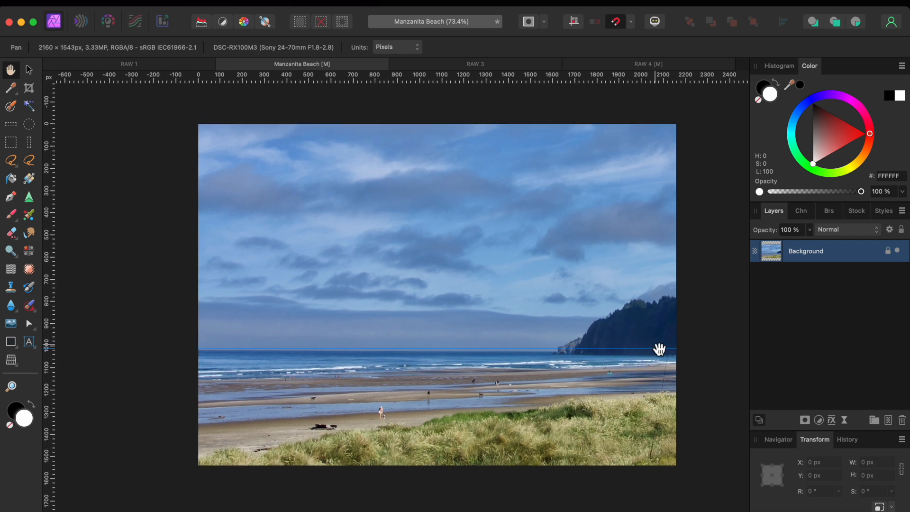
{"action": "scroll", "scroll_direction": "up", "scroll_amount": 3}
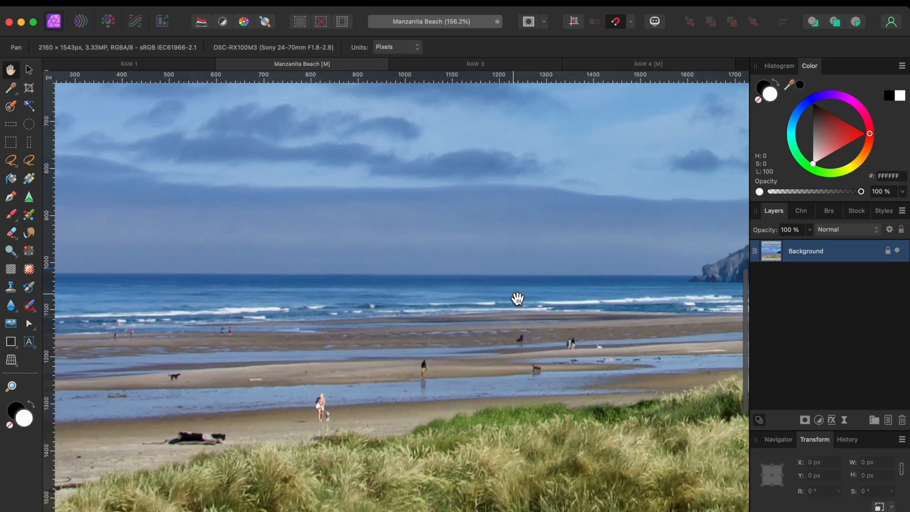
{"action": "scroll", "scroll_direction": "down", "scroll_amount": 3}
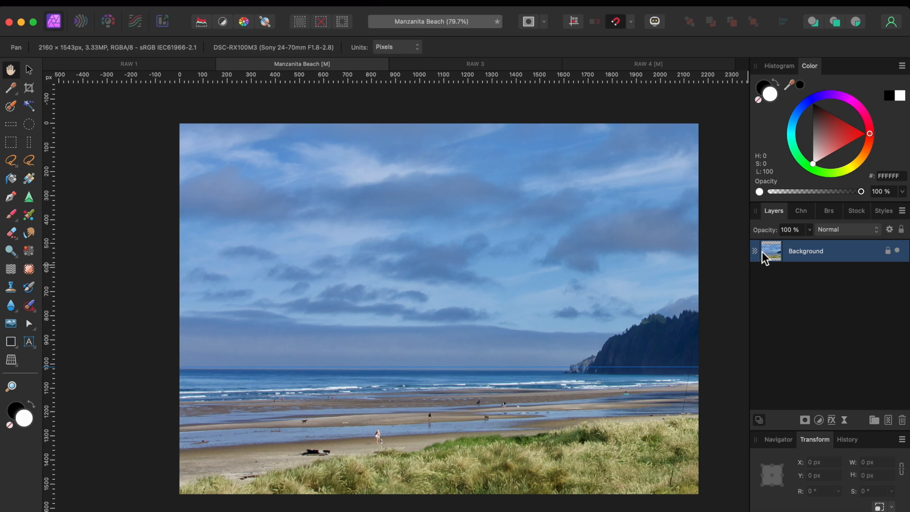
{"action": "mouse_move", "coordinate": [23, 63]}
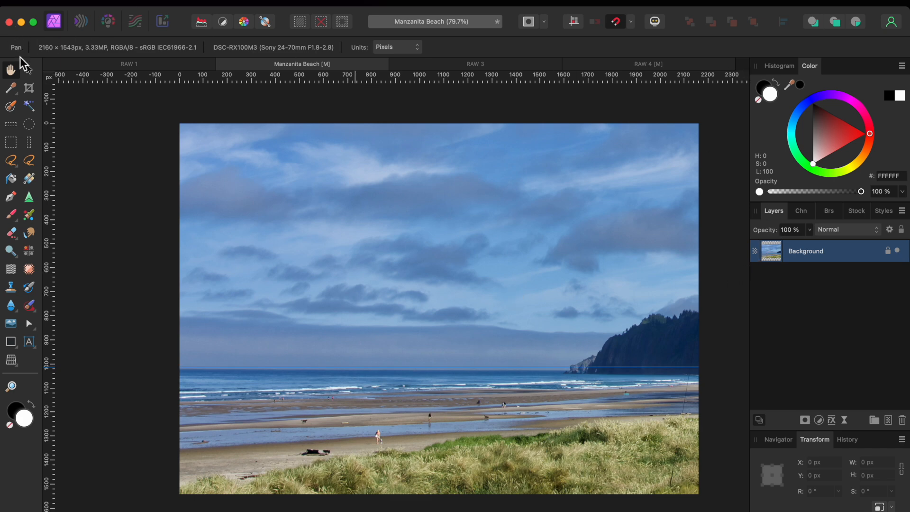
Develop the beach RAW and set Lens Rotation to -0.3° to level the horizon.
{"action": "left_click", "coordinate": [107, 22]}
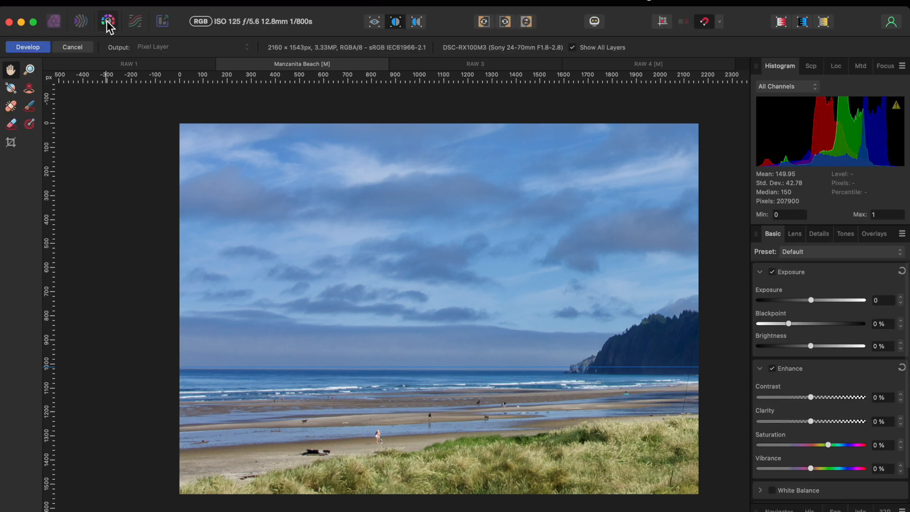
{"action": "mouse_move", "coordinate": [819, 266]}
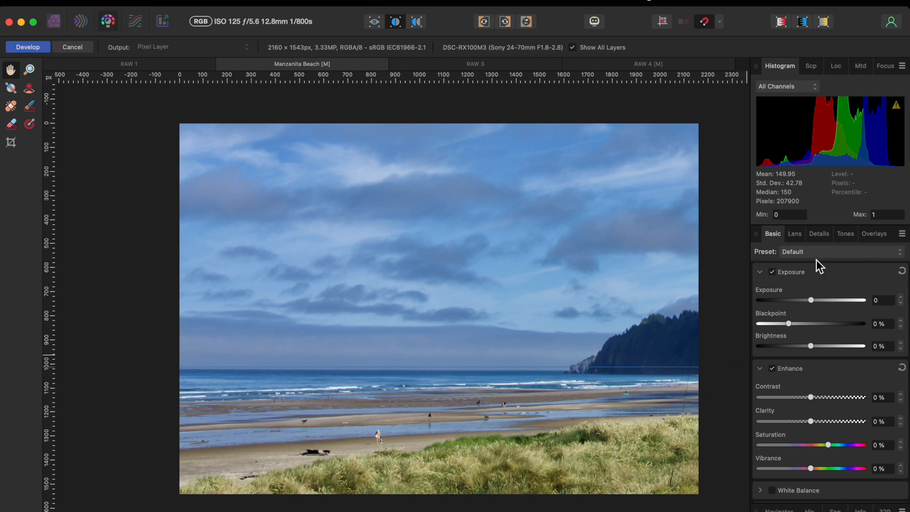
{"action": "left_click", "coordinate": [795, 234]}
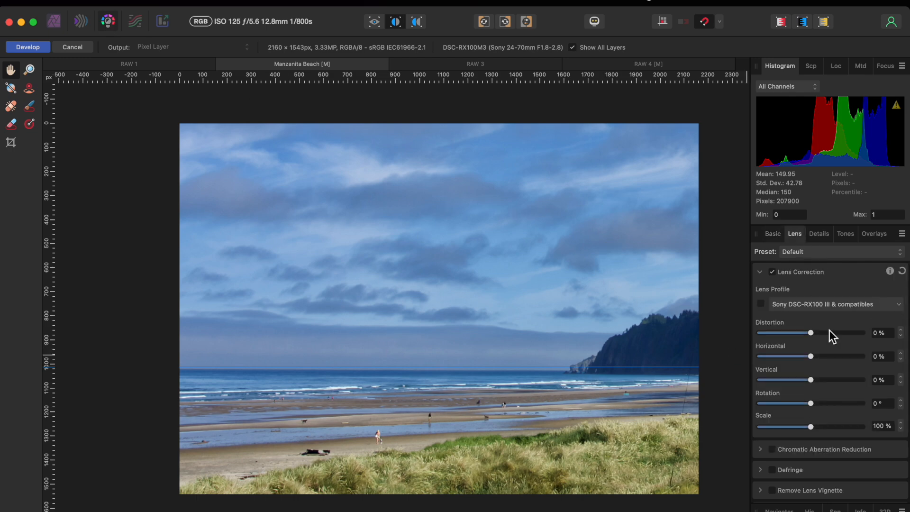
{"action": "mouse_move", "coordinate": [880, 405]}
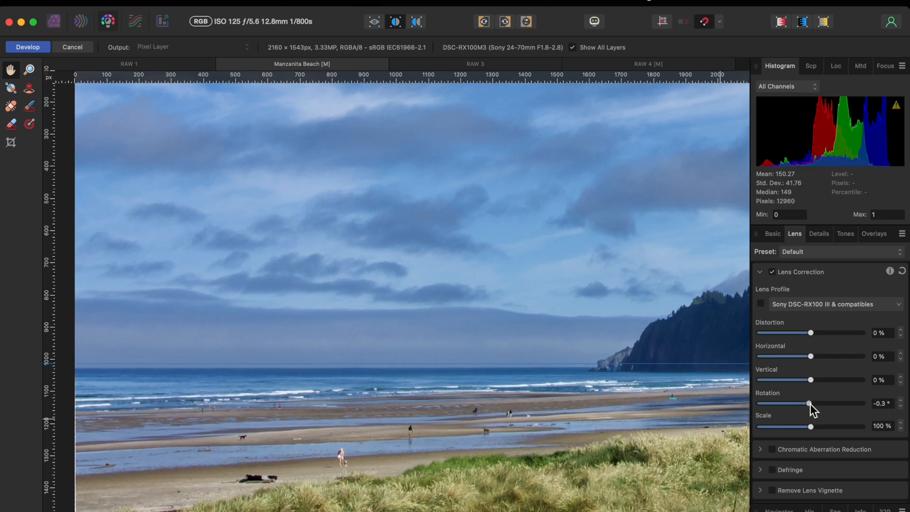
{"action": "left_click", "coordinate": [772, 233]}
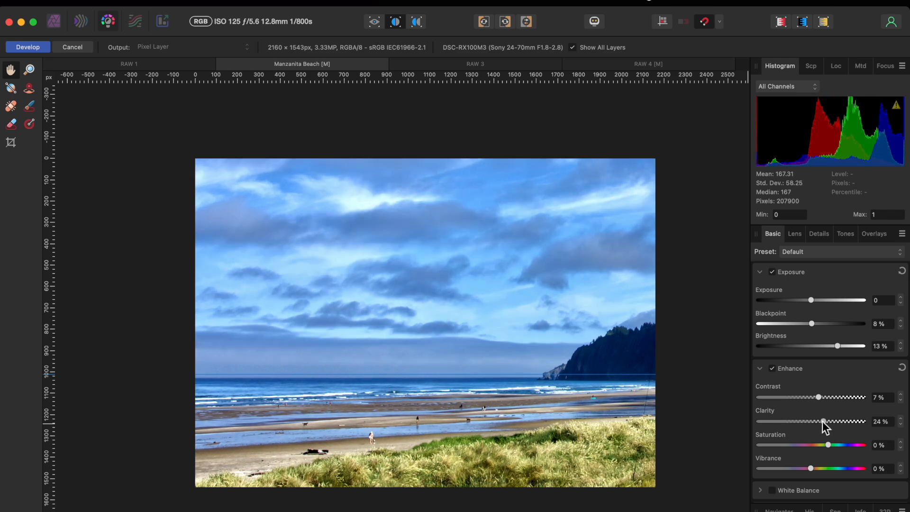
{"action": "mouse_move", "coordinate": [842, 447]}
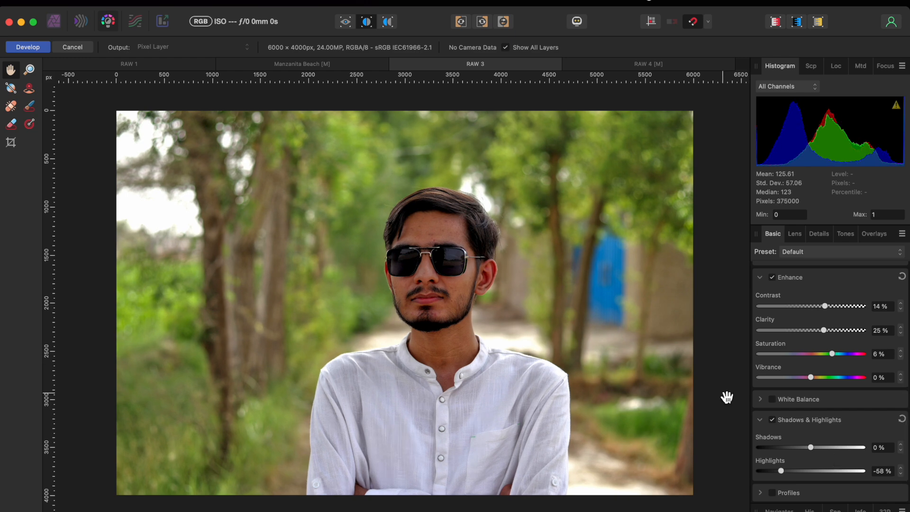
Set Lens Rotation -1.5° and Scale 107%, then view the split before/after comparison.
{"action": "left_click", "coordinate": [794, 233]}
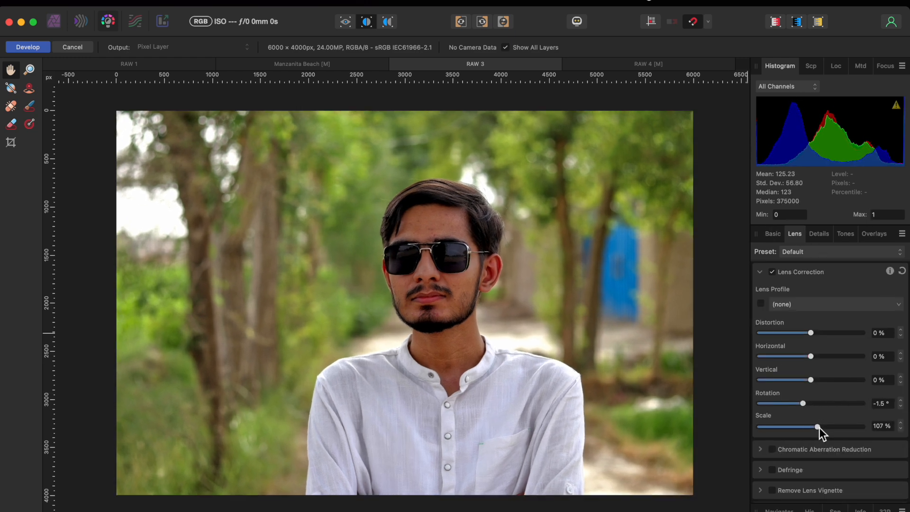
{"action": "left_click", "coordinate": [387, 22]}
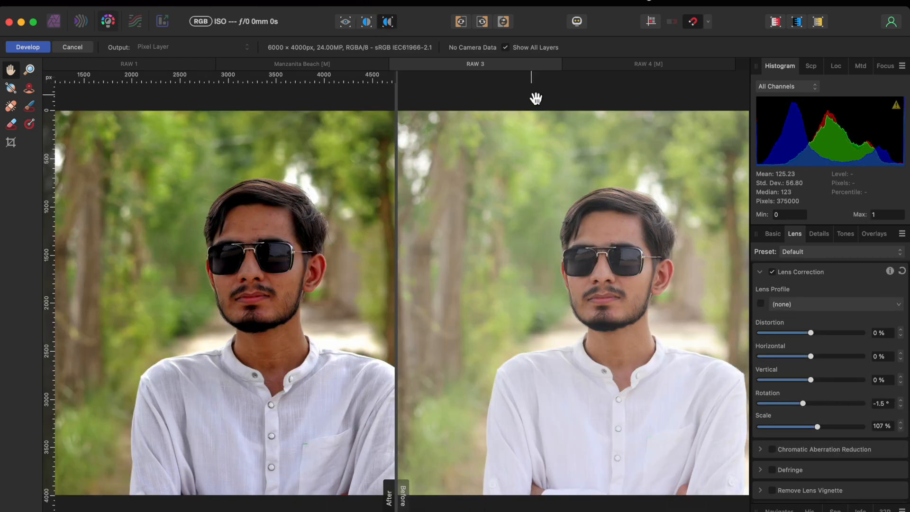